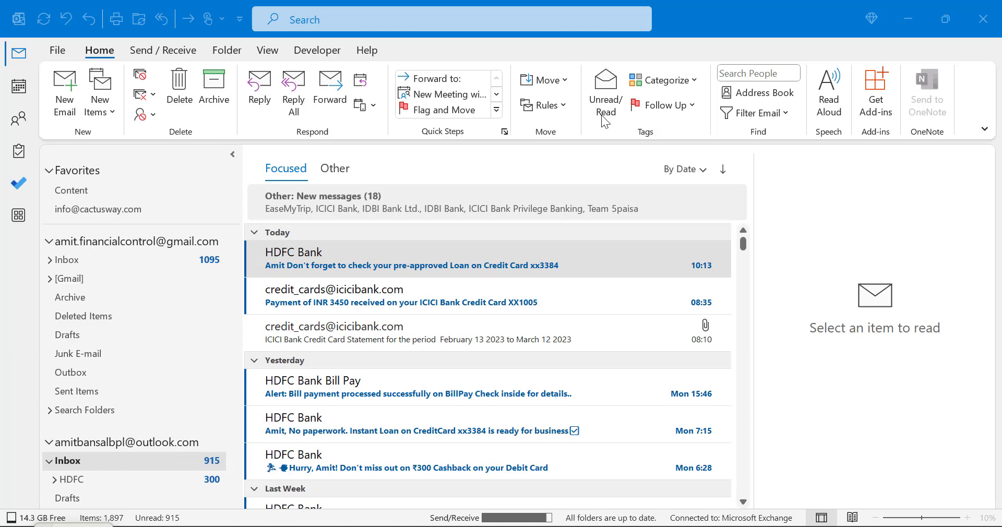
{"action": "mouse_move", "coordinate": [532, 38]}
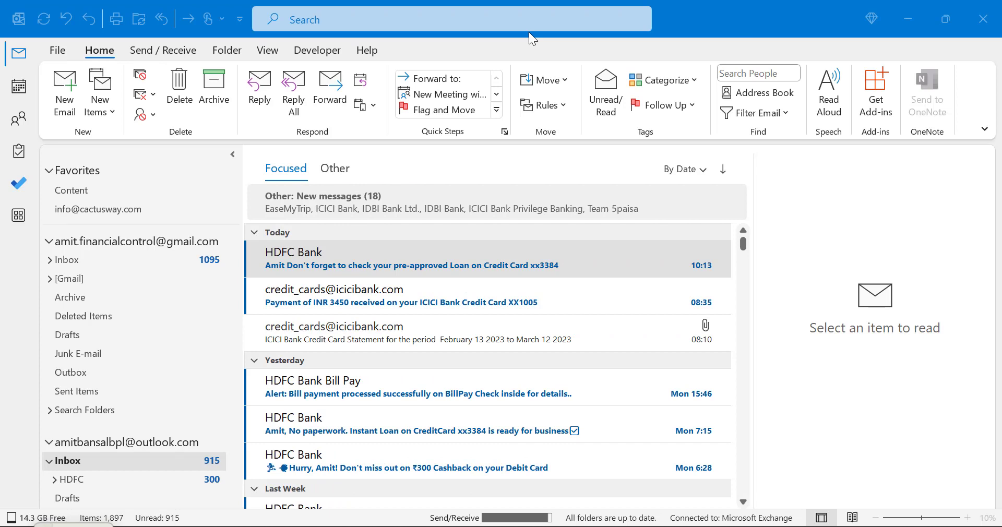
Step: Start a new blank email and bring up the Insert ribbon to reach the Quick Parts gallery
{"action": "left_click", "coordinate": [412, 258]}
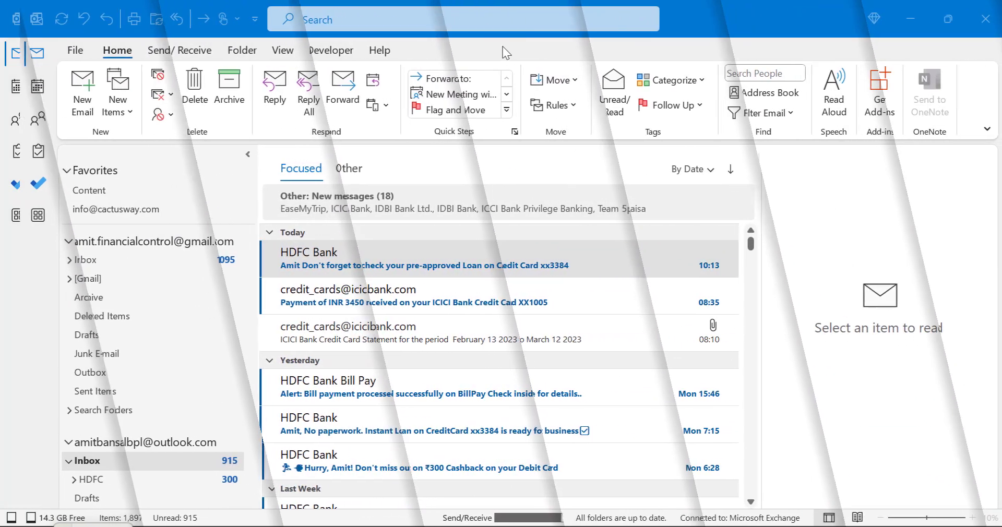
{"action": "left_click", "coordinate": [417, 259]}
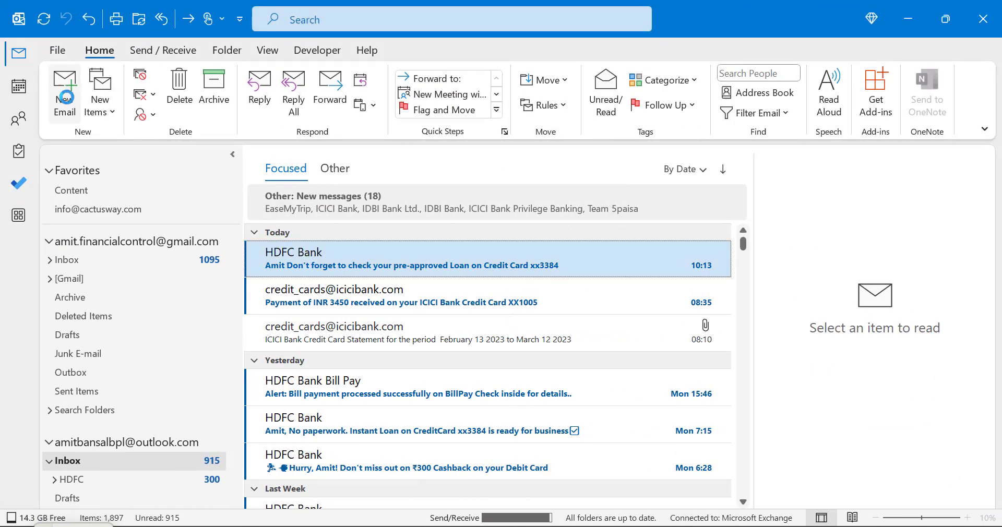
{"action": "left_click", "coordinate": [65, 87]}
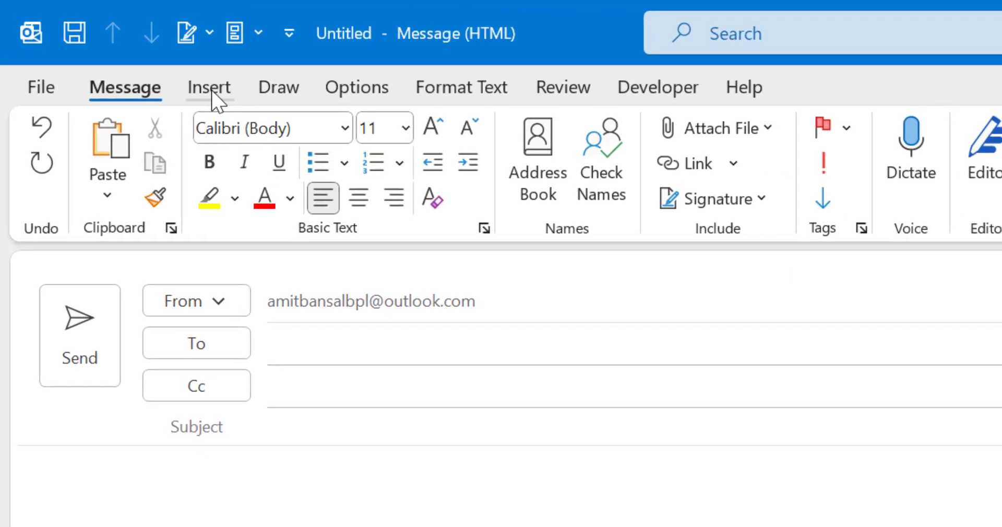
{"action": "left_click", "coordinate": [207, 86]}
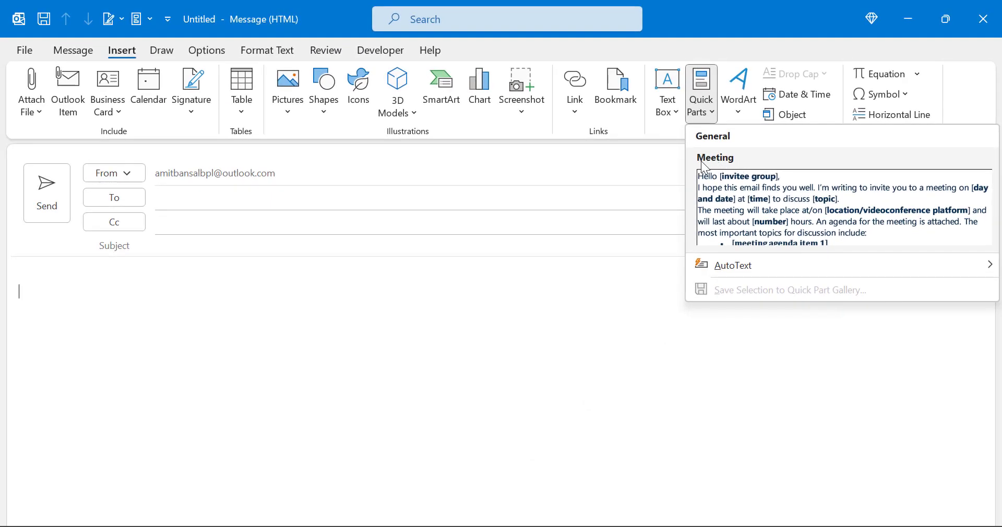
{"action": "mouse_move", "coordinate": [727, 169]}
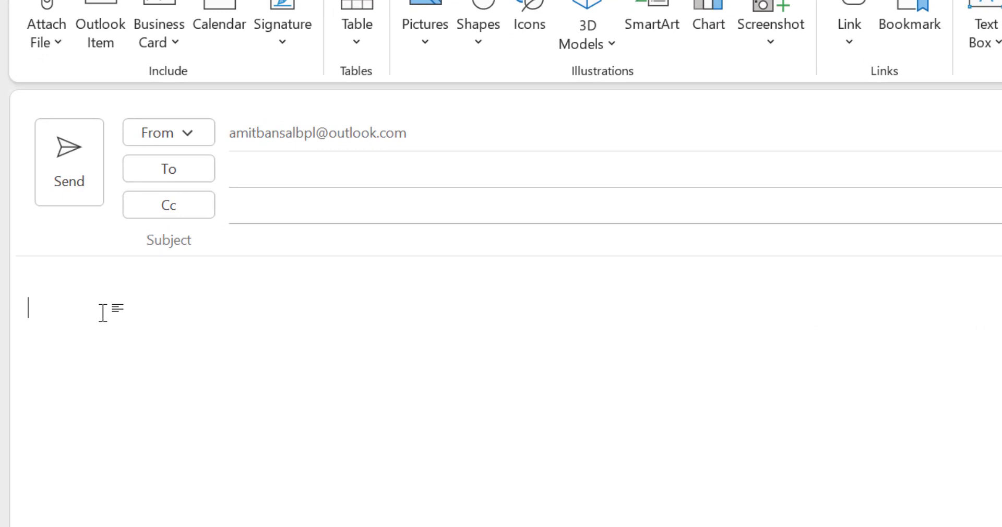
Step: Expand the typed 'Meeting' entry name into the full invitation template with F3
{"action": "type", "text": "Meeting"}
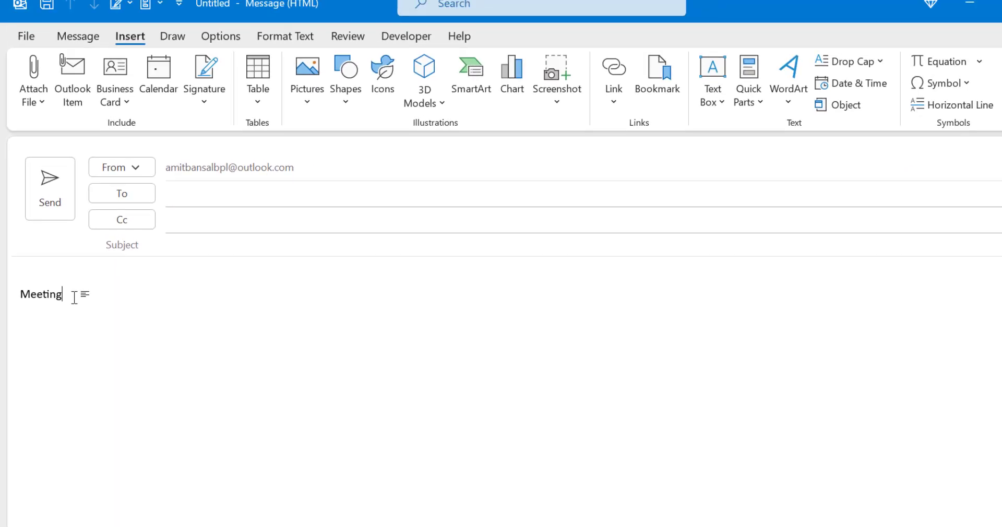
{"action": "key", "text": "F3"}
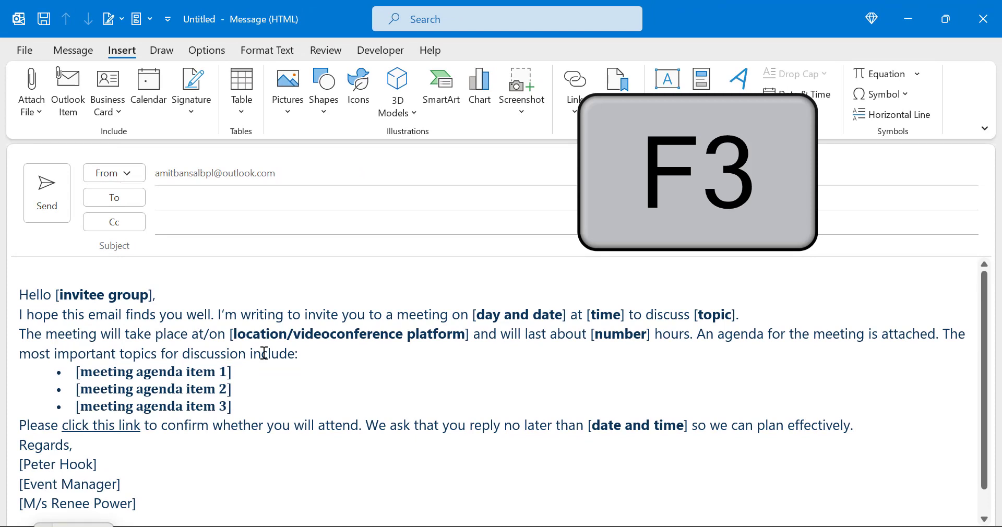
{"action": "key", "text": "F3"}
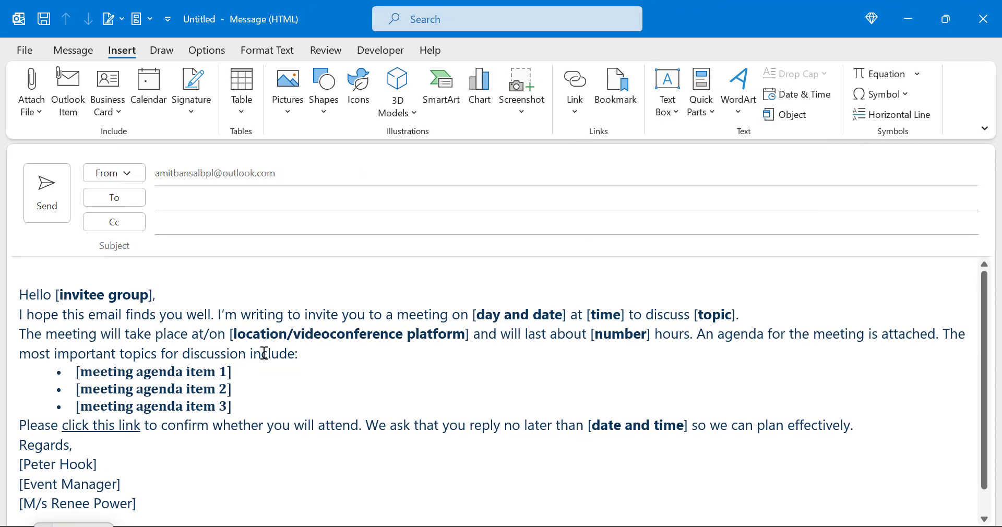